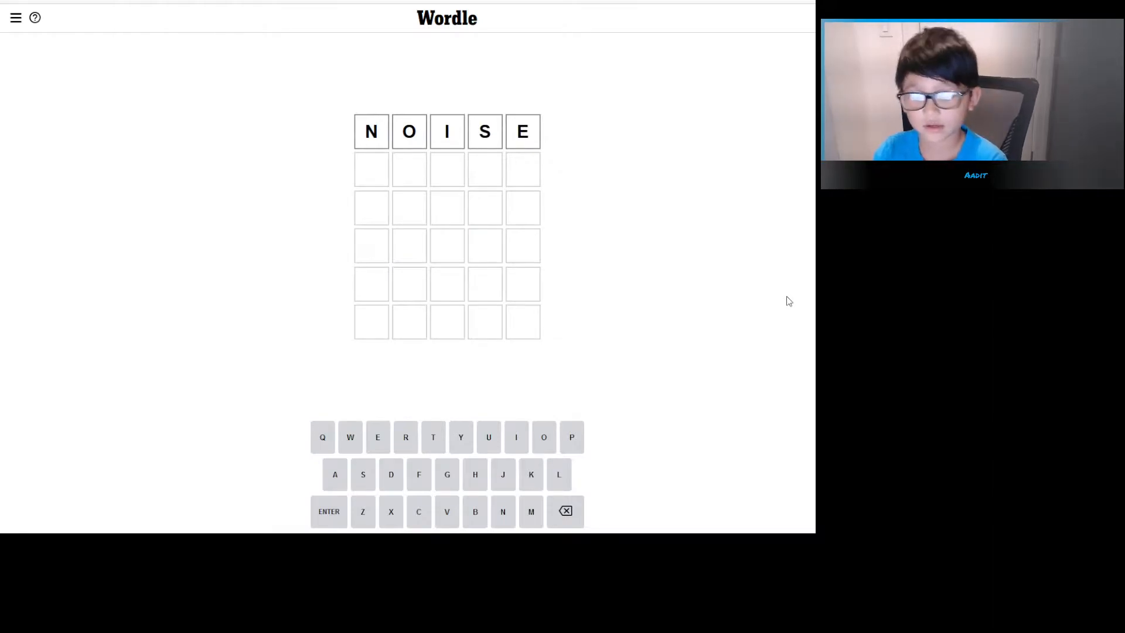
Submit NOISE and FREAK as the first two guesses and begin the third row with FE.
left_click(565, 511)
type("FREA")
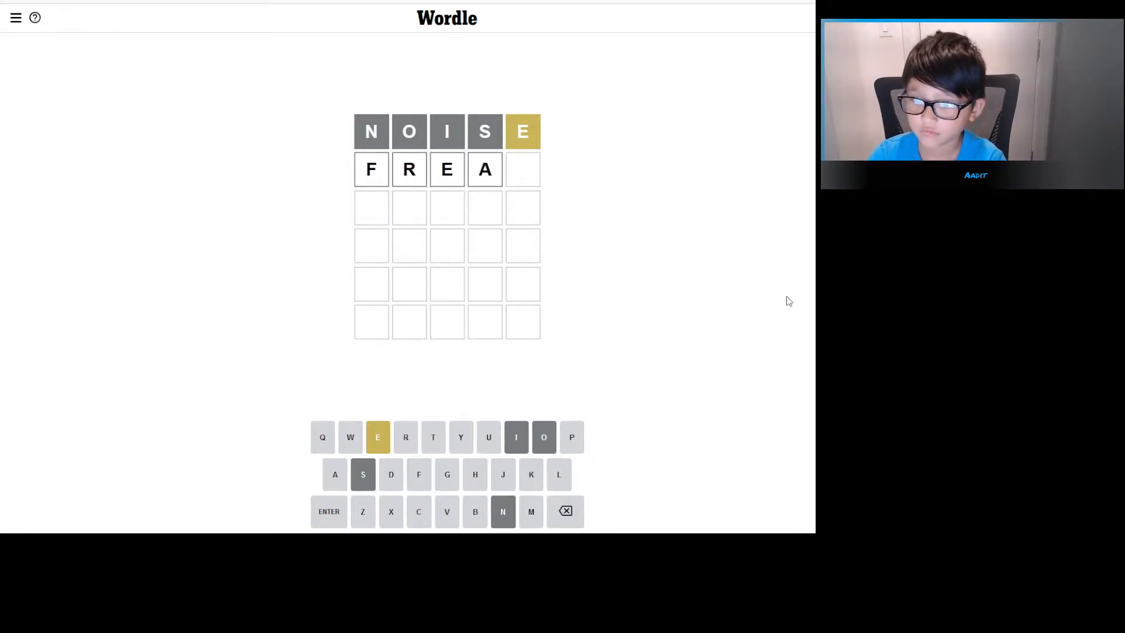
key("K")
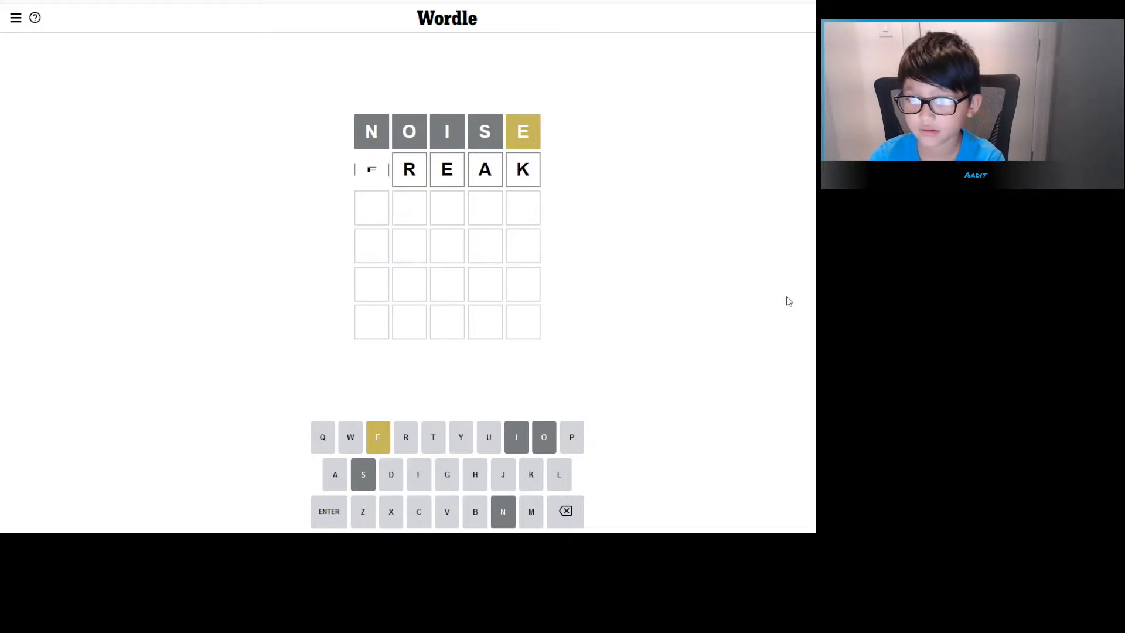
left_click(328, 511)
type("FE")
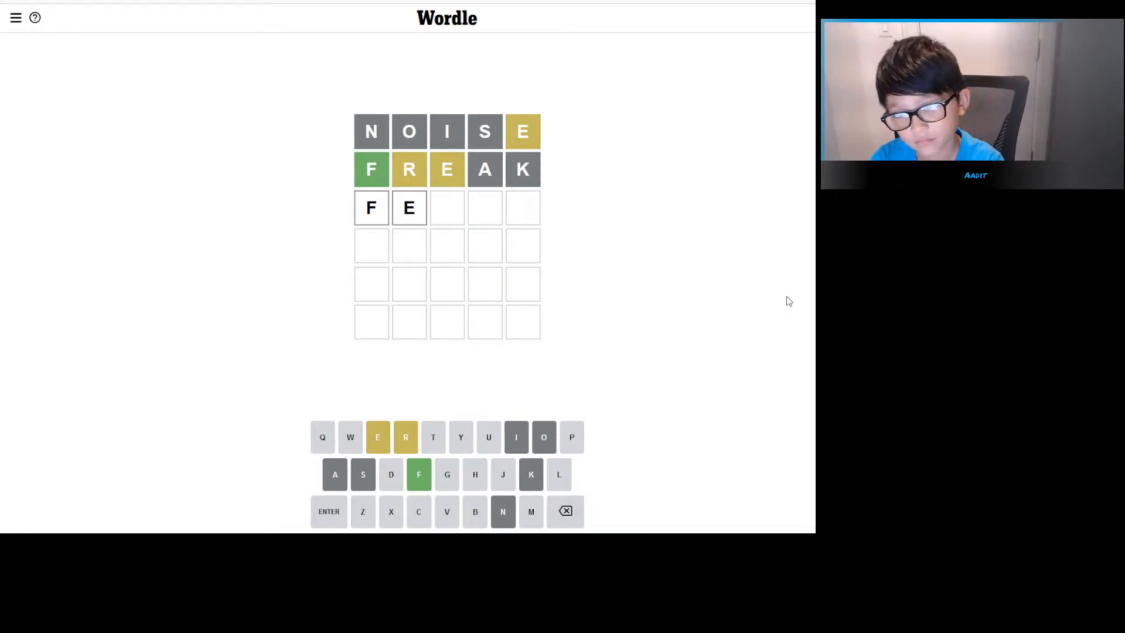
Complete and submit HERBS as the third guess, then start the fourth row with FE.
type("RBS")
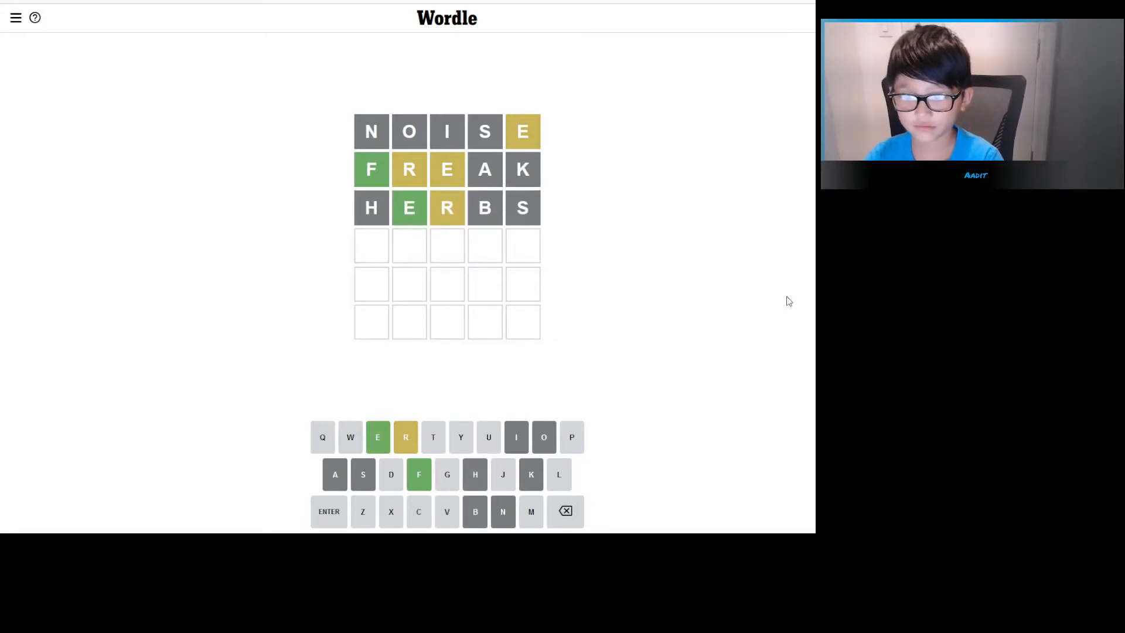
type("E")
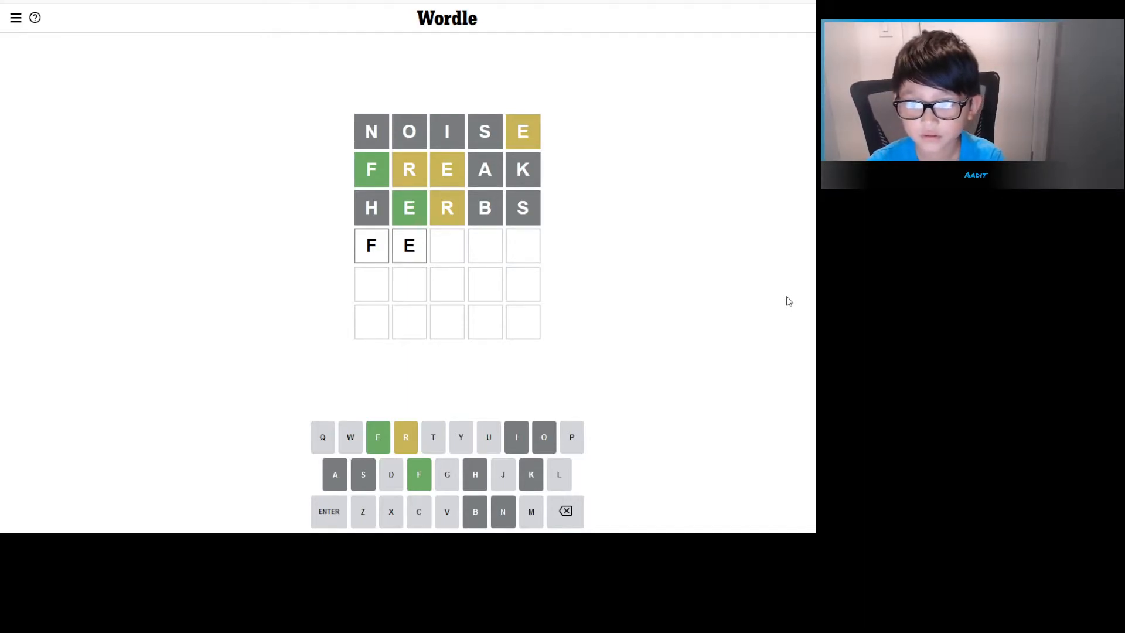
mouse_move(539, 248)
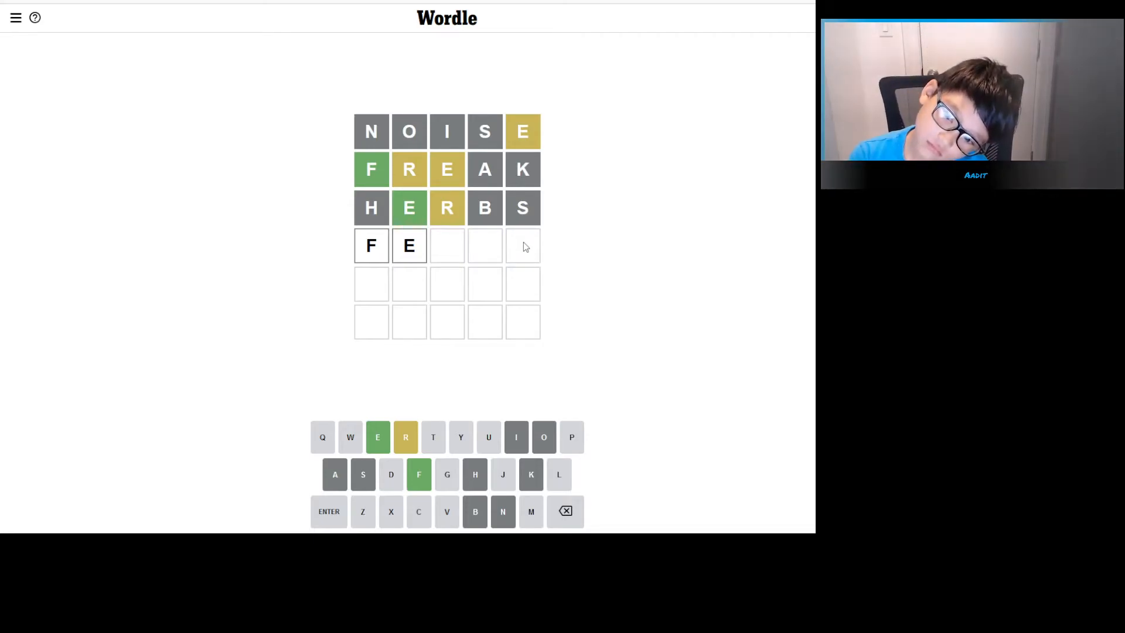
type("LE")
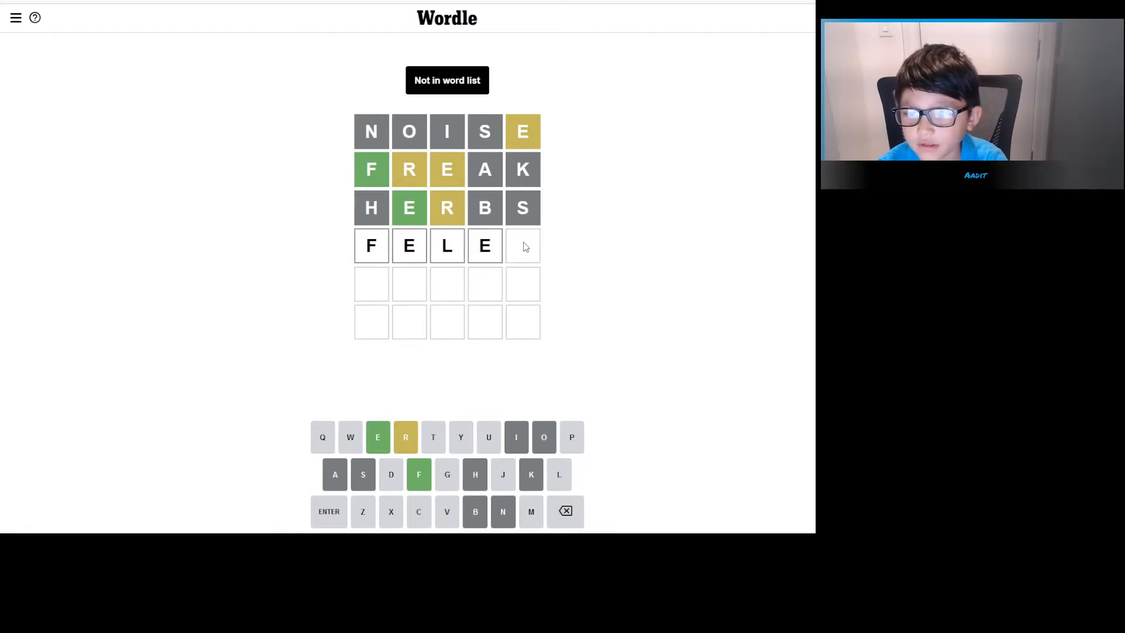
left_click(565, 510)
type("HER")
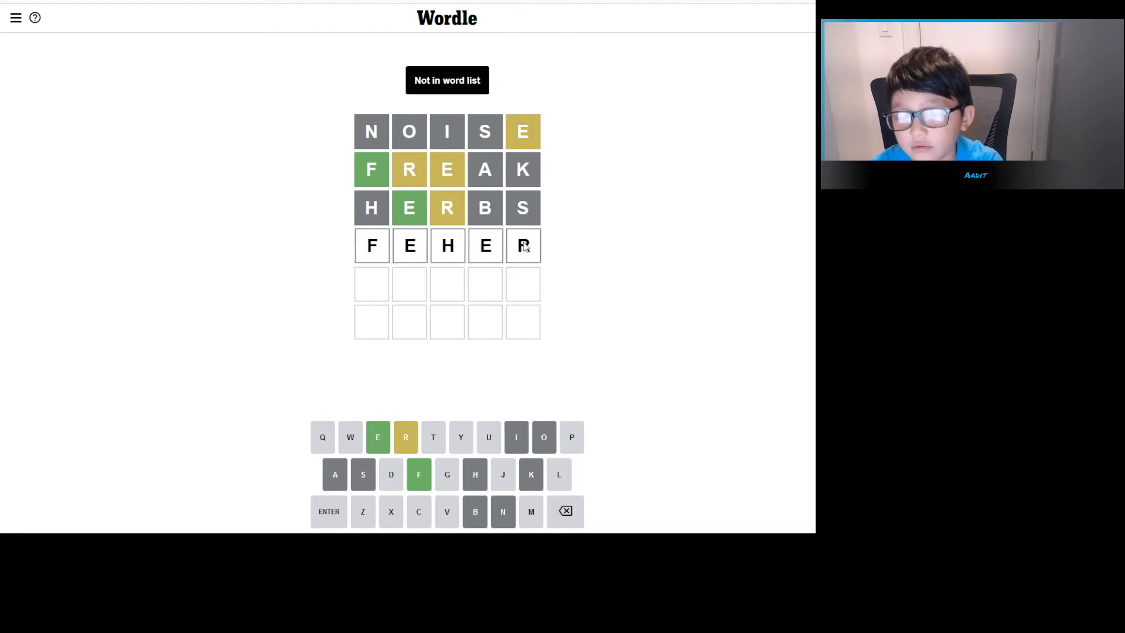
key("backspace")
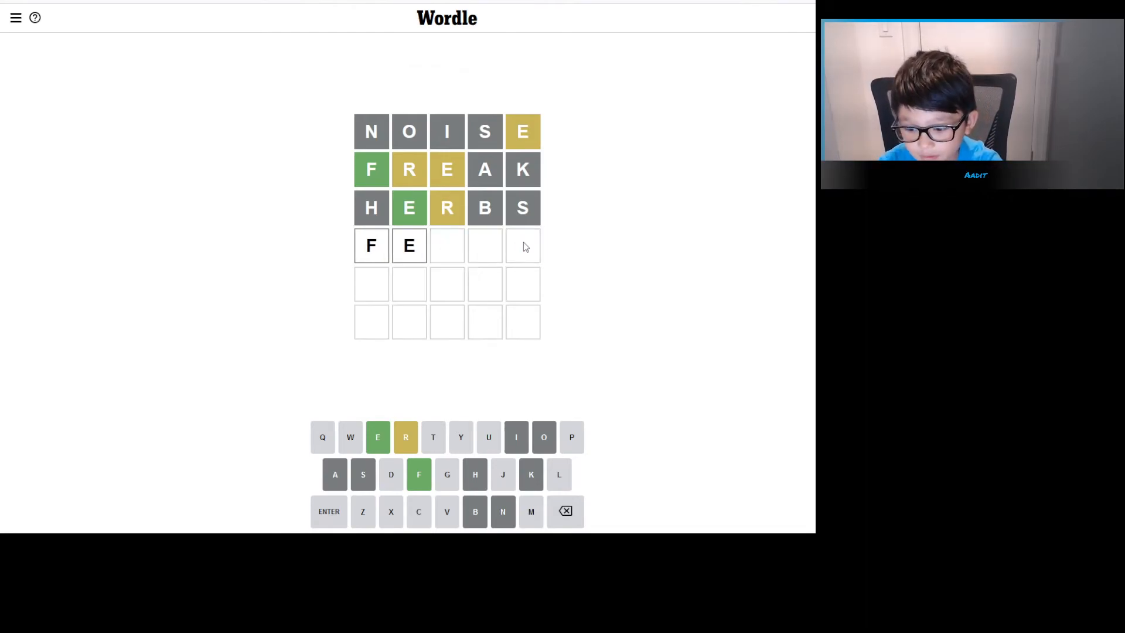
type("PER")
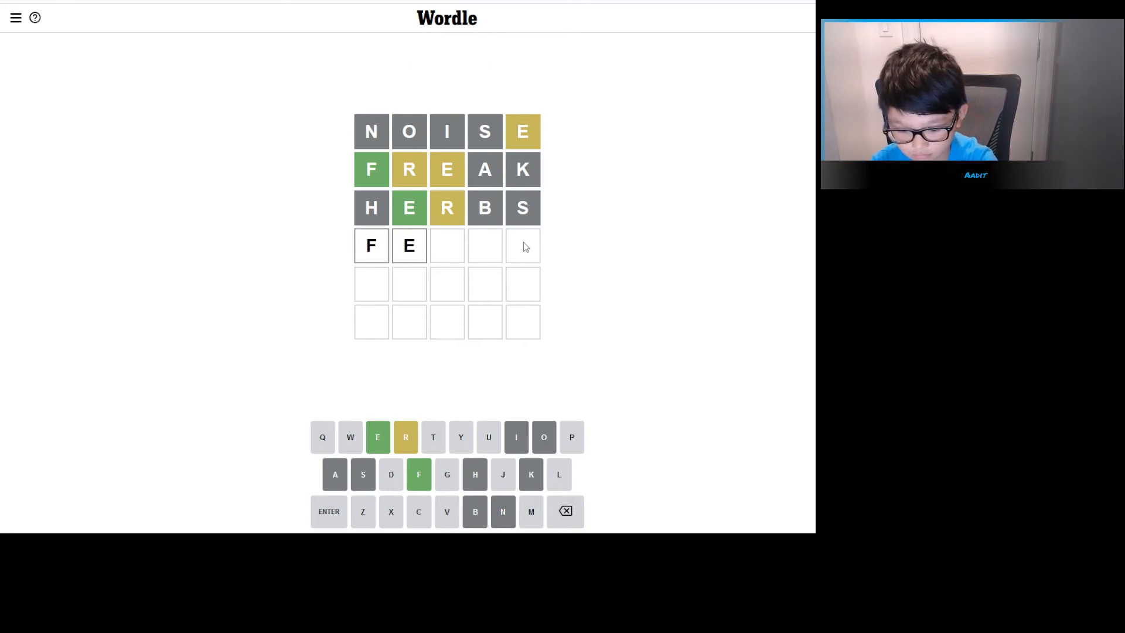
Complete FEWER as the fourth guess, solving the puzzle all green, and dismiss the statistics panel.
type("LER")
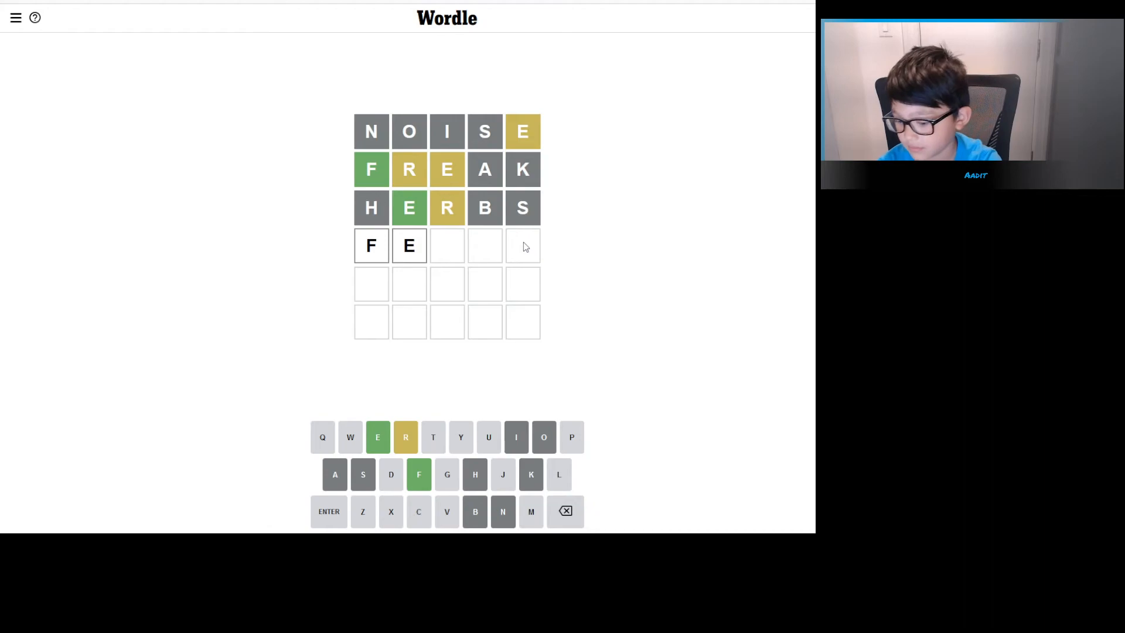
type("W")
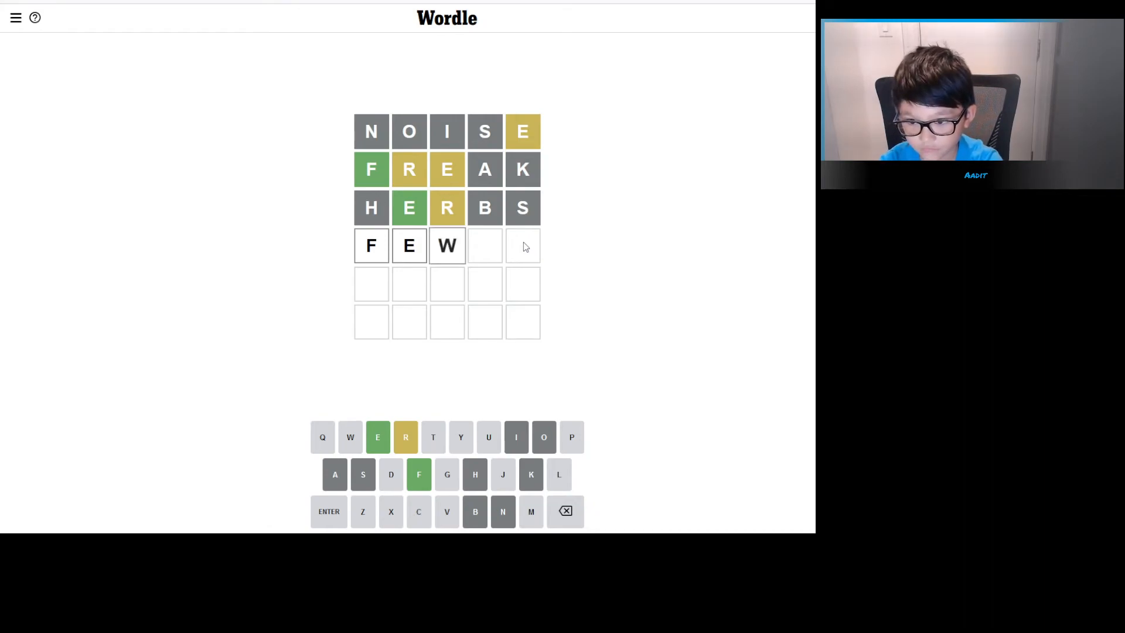
type("R")
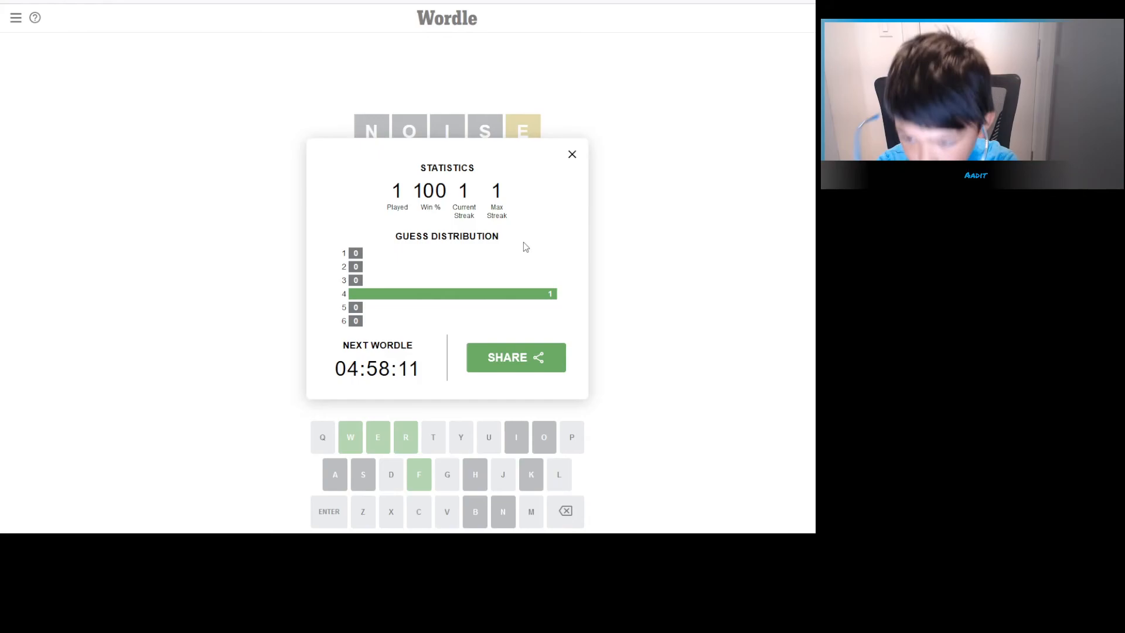
left_click(571, 155)
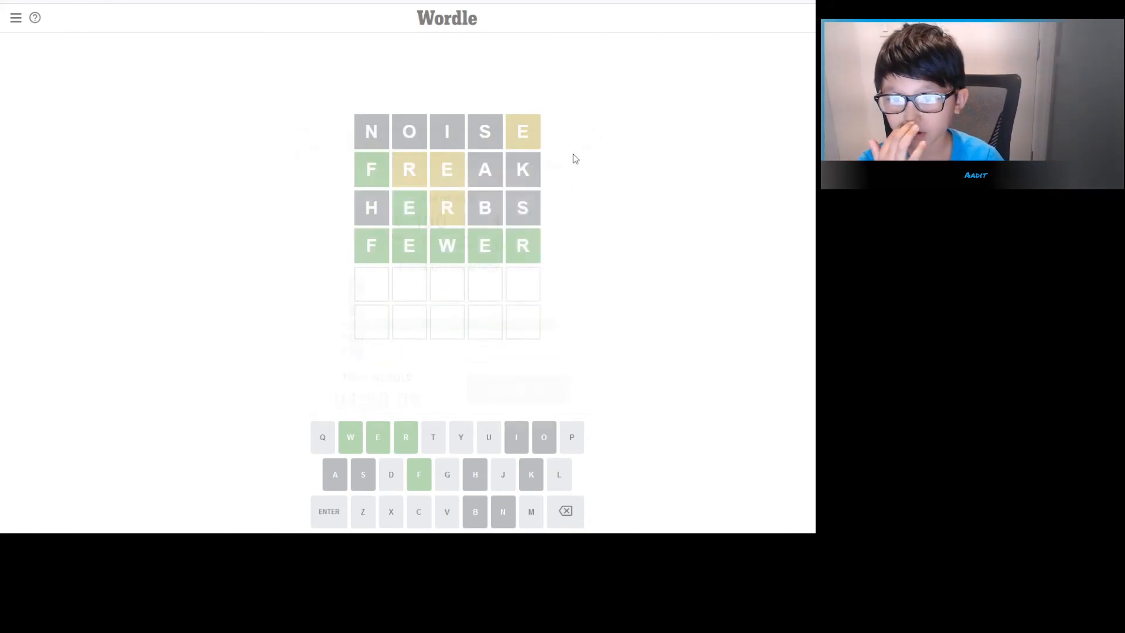